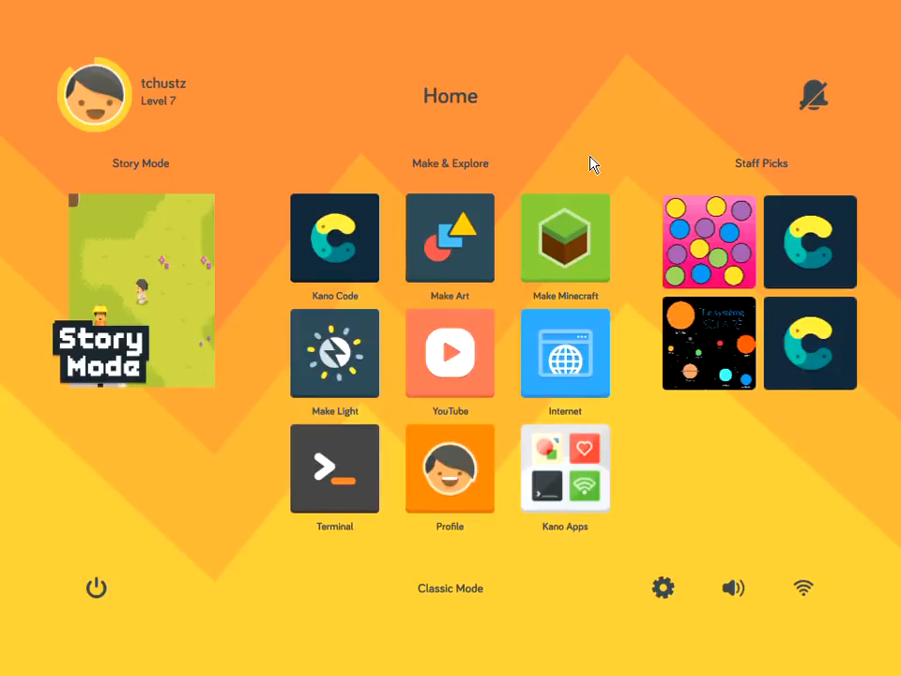
mouse_move(394, 236)
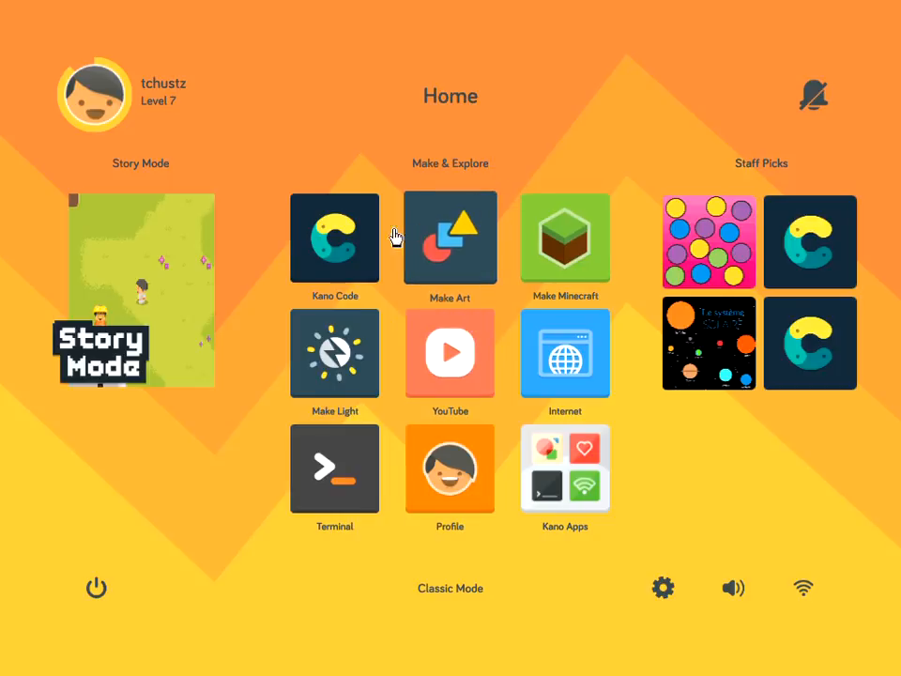
mouse_move(353, 187)
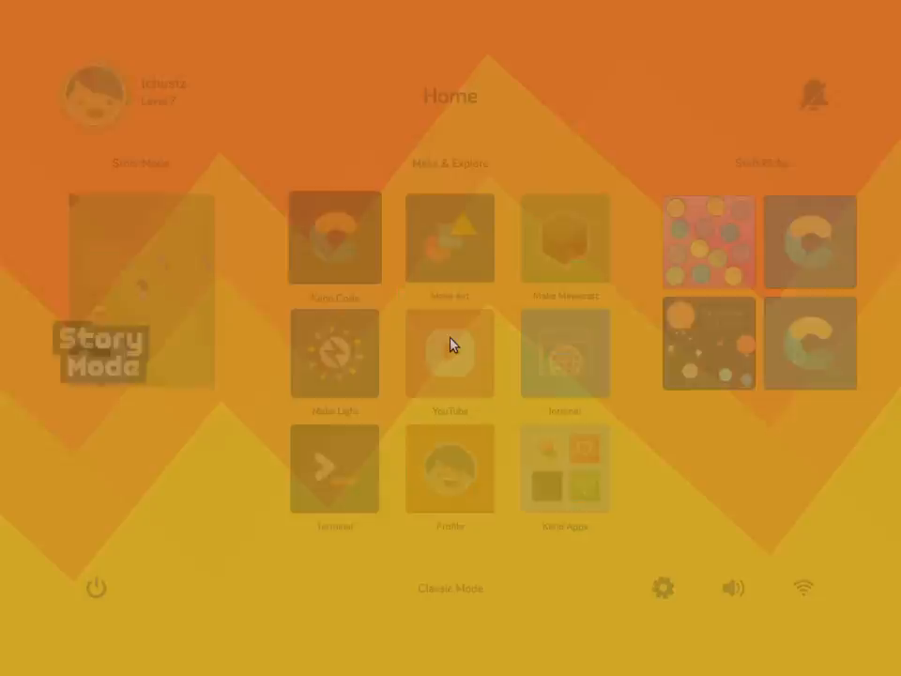
Launch Kano Code and scroll the Make page down to the 'Bring lights to life' project row
left_click(334, 236)
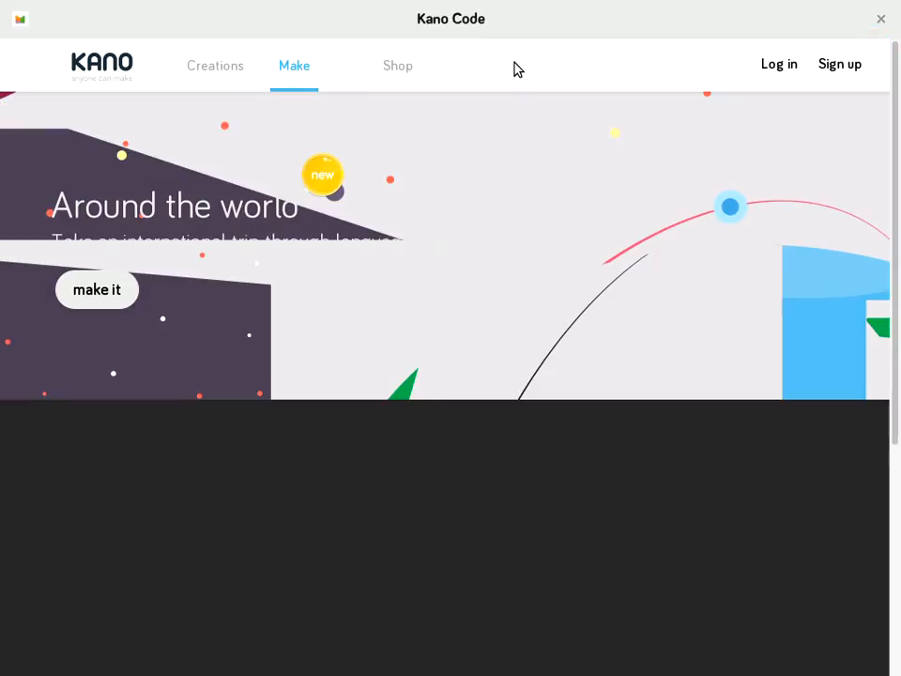
scroll("down", 3)
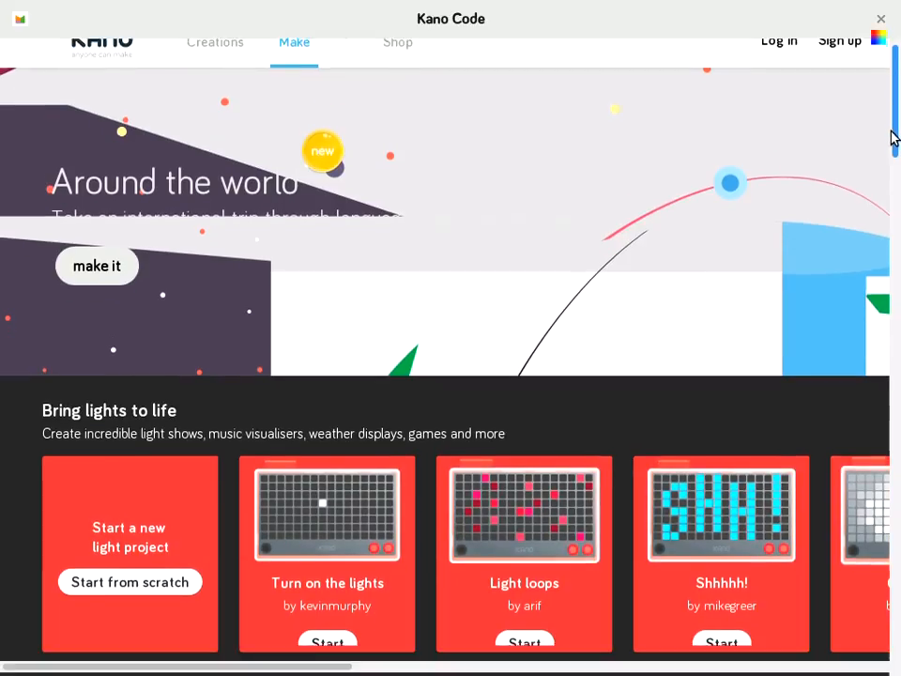
scroll("down", 3)
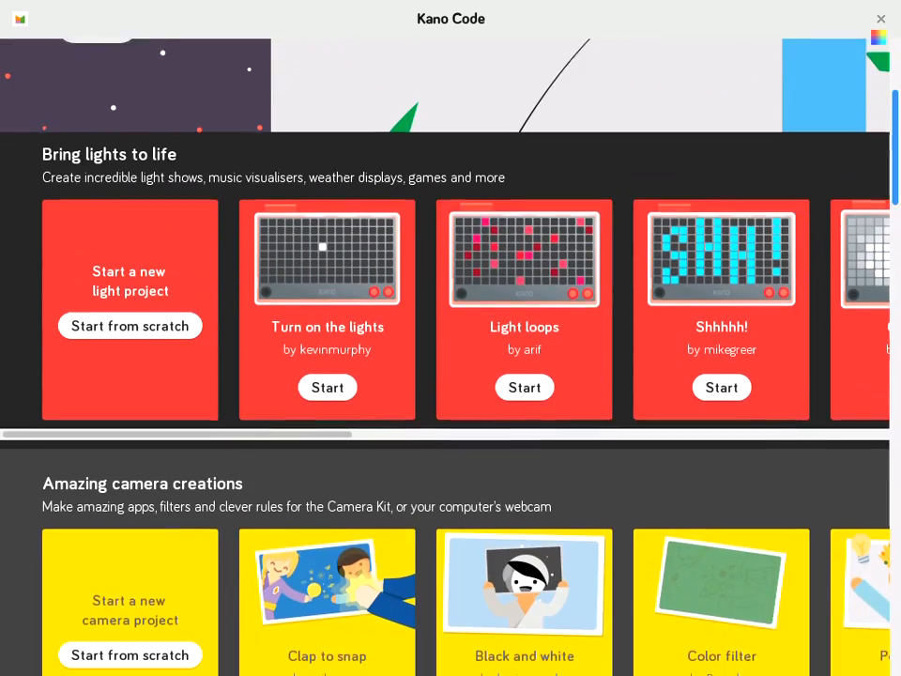
scroll("down", 3)
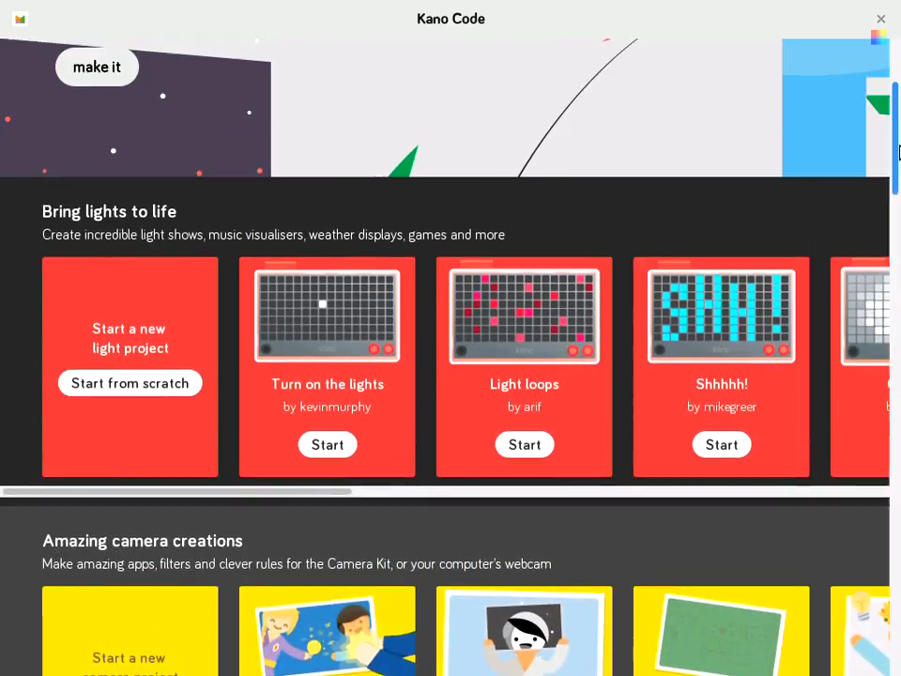
scroll("up", 3)
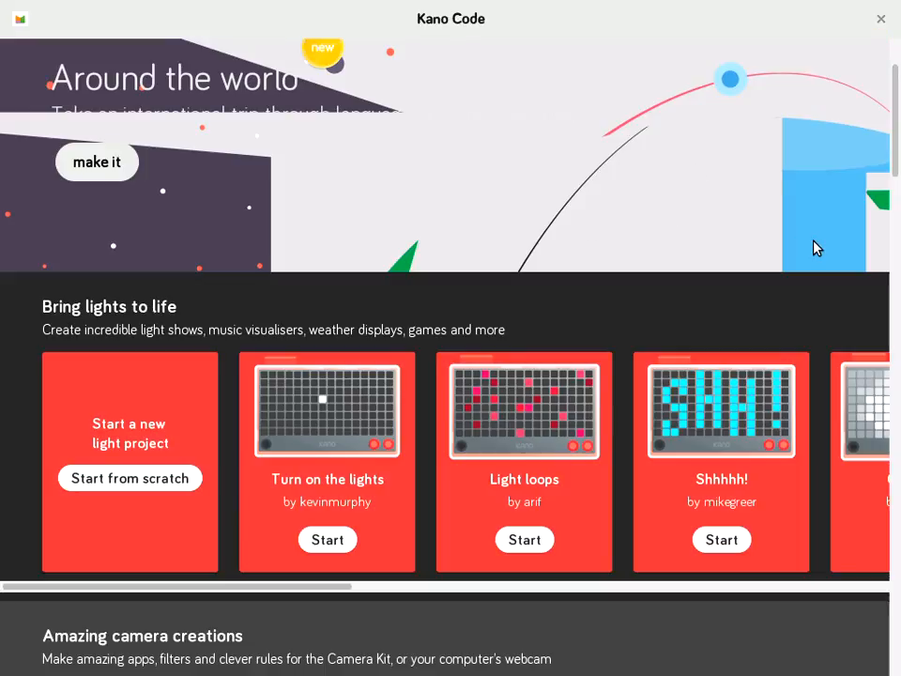
scroll("down", 3)
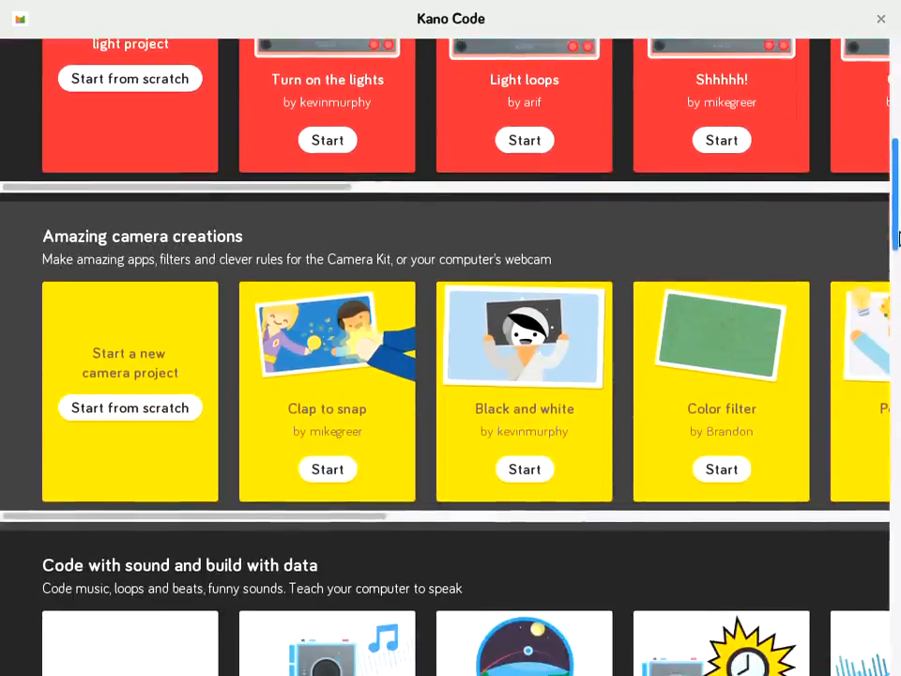
scroll("down", 3)
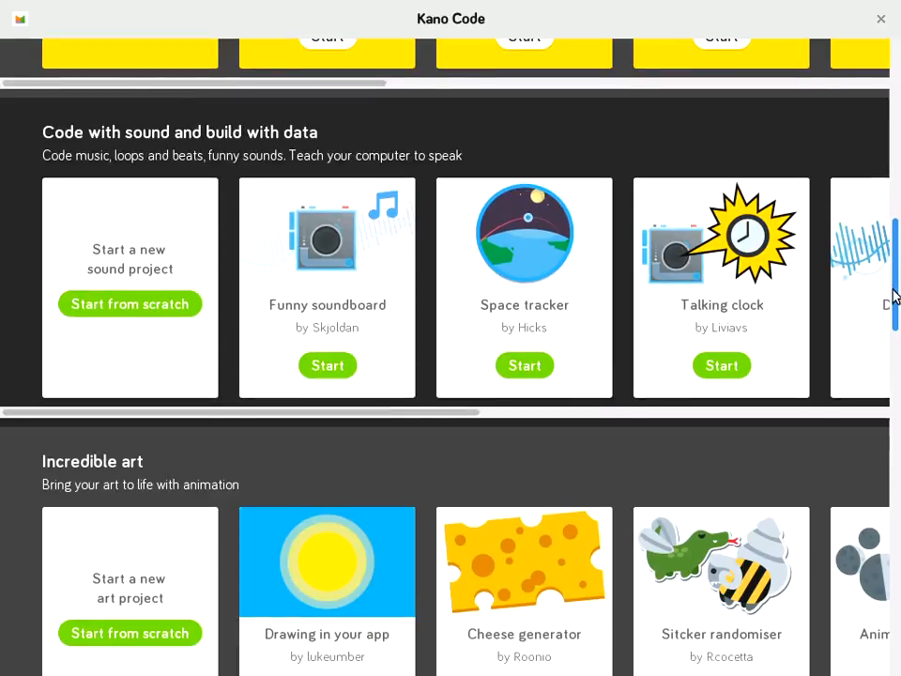
scroll("up", 3)
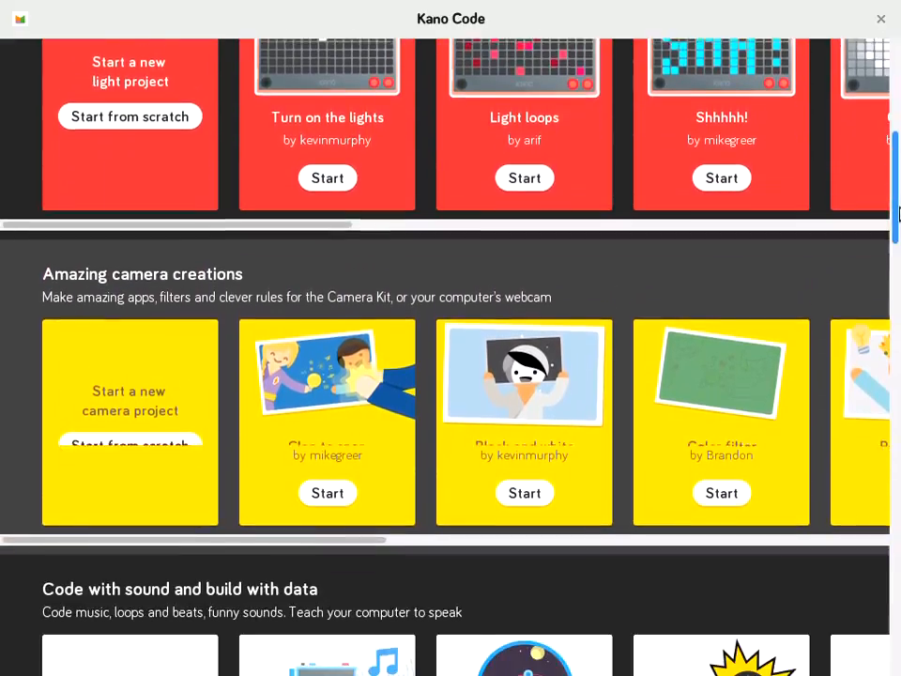
scroll("down", 3)
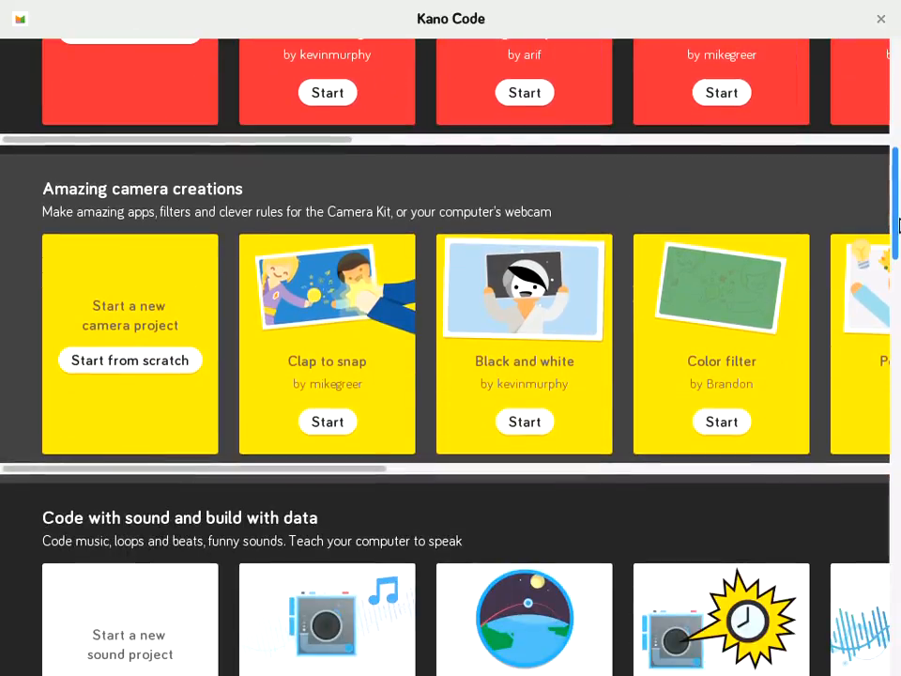
scroll("down", 3)
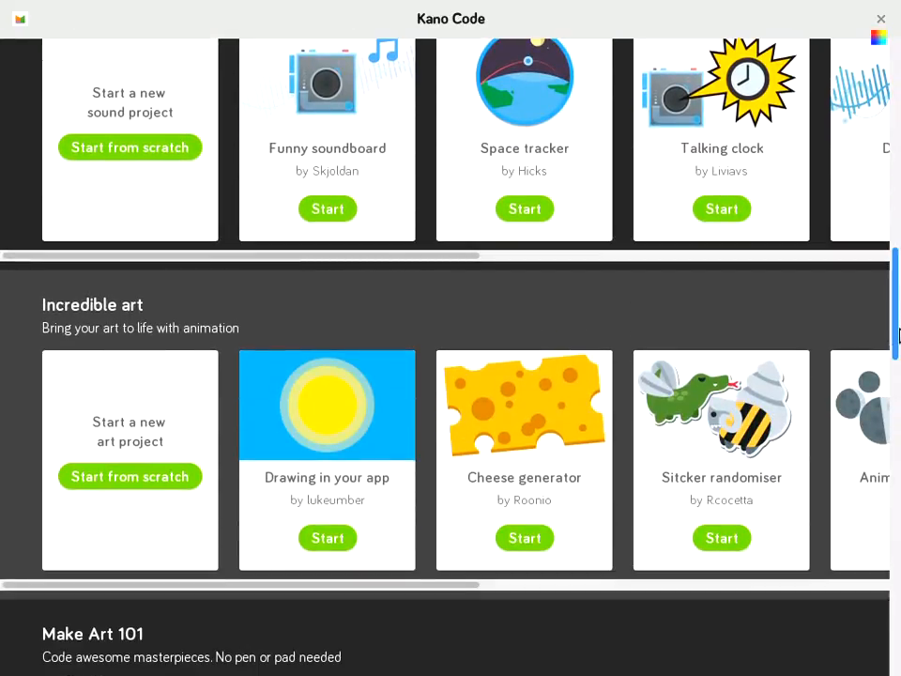
scroll("down", 3)
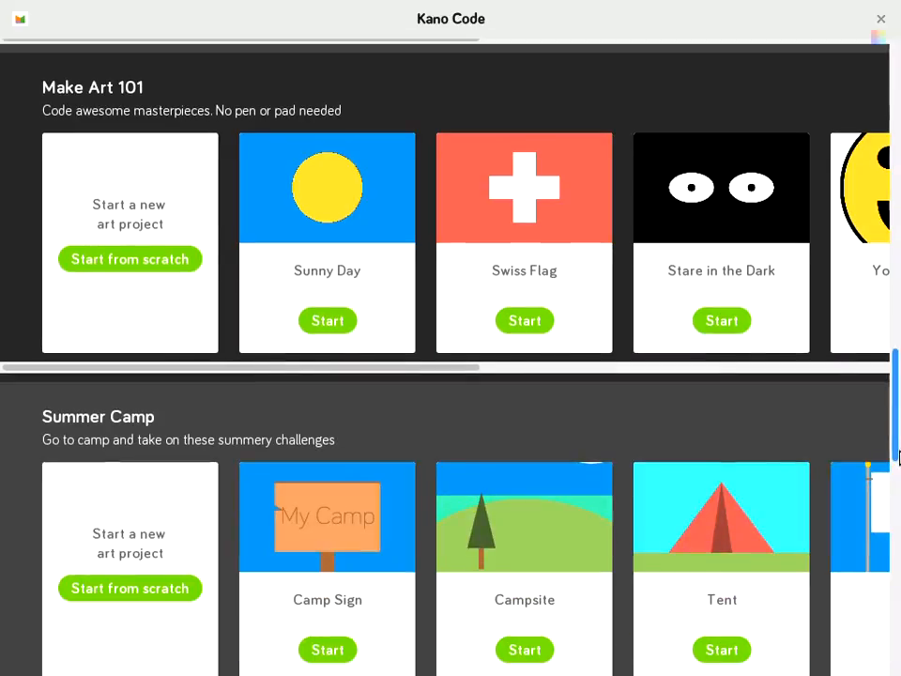
scroll("down", 3)
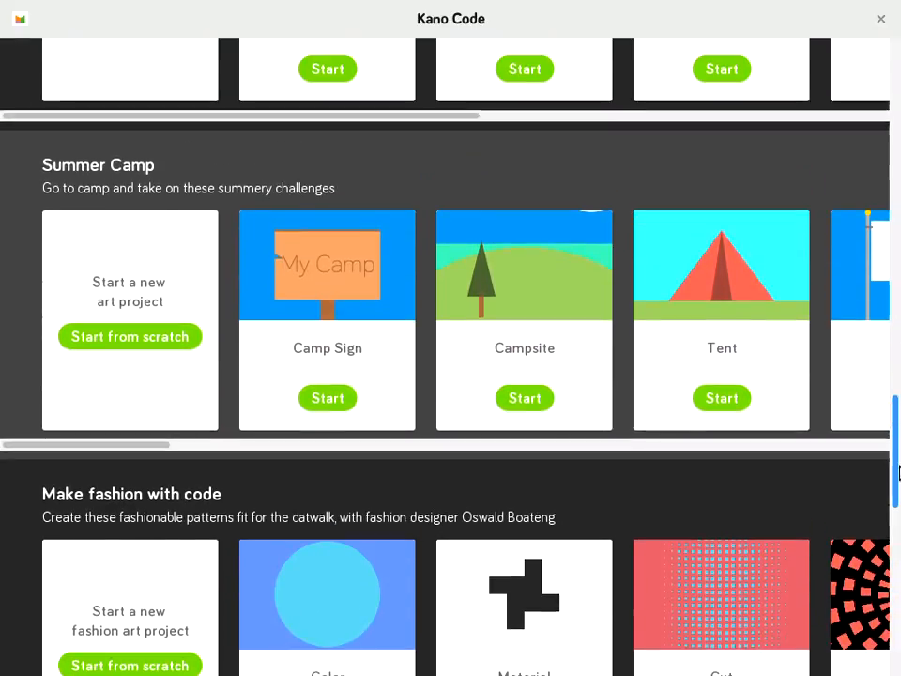
scroll("down", 3)
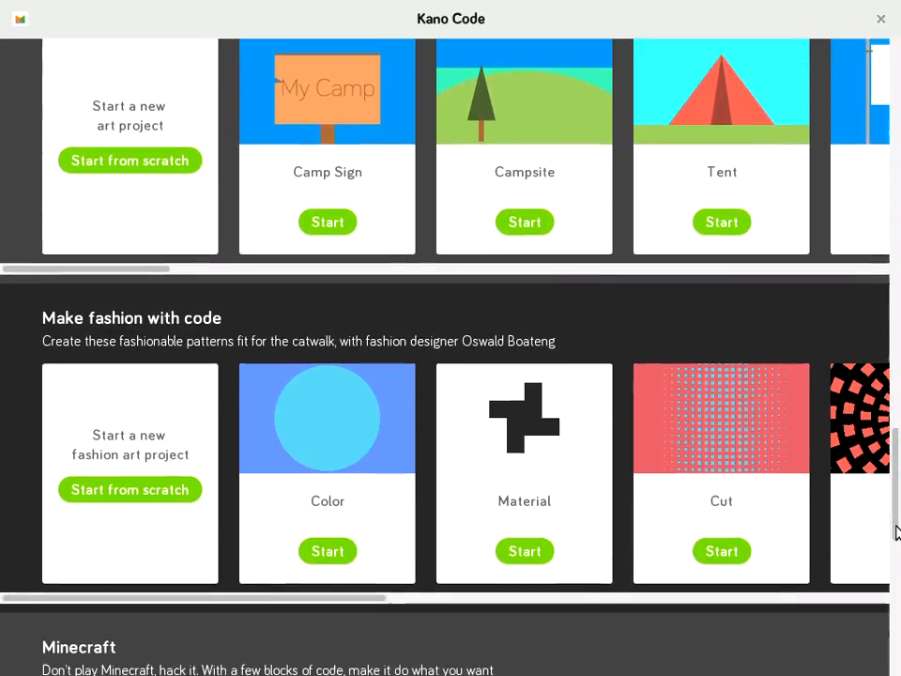
scroll("up", 3)
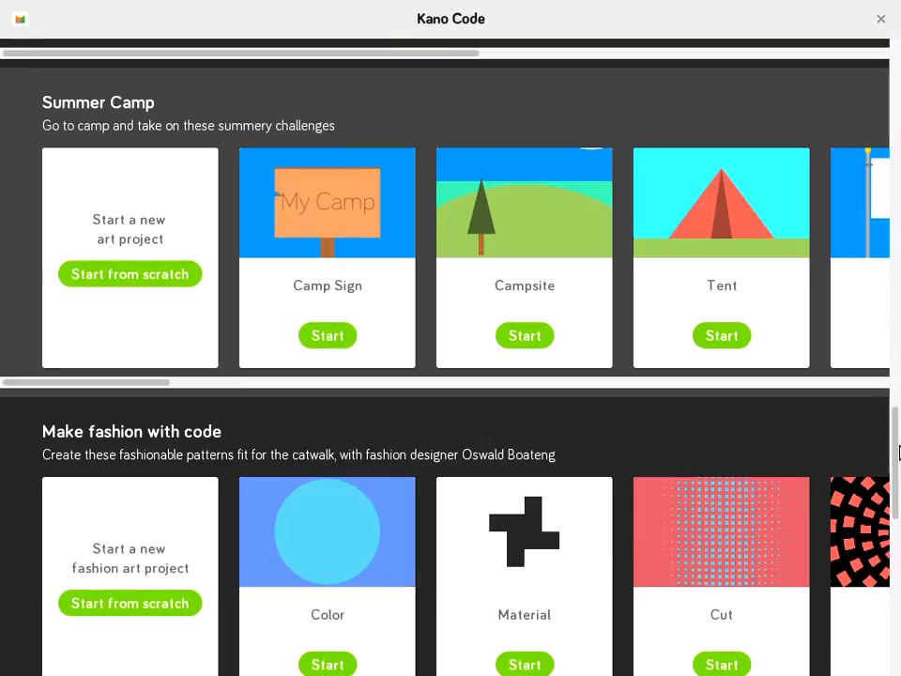
scroll("down", 3)
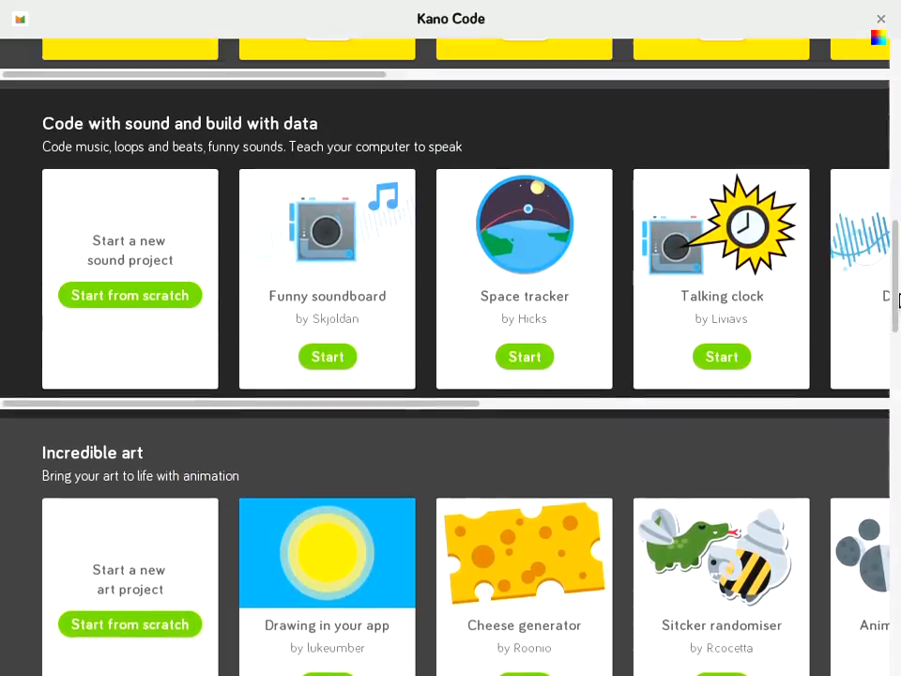
scroll("up", 3)
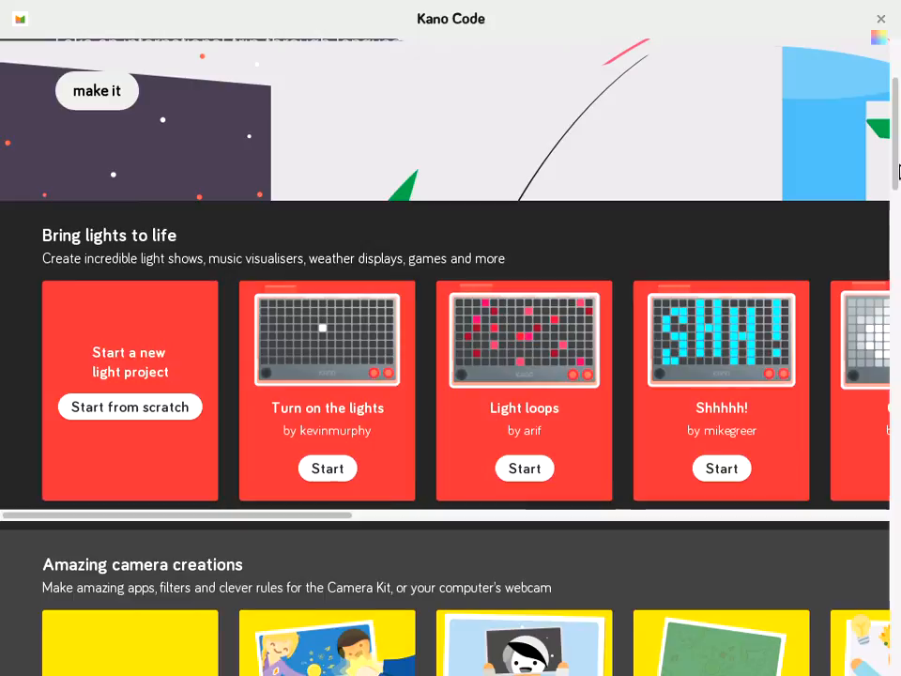
scroll("down", 3)
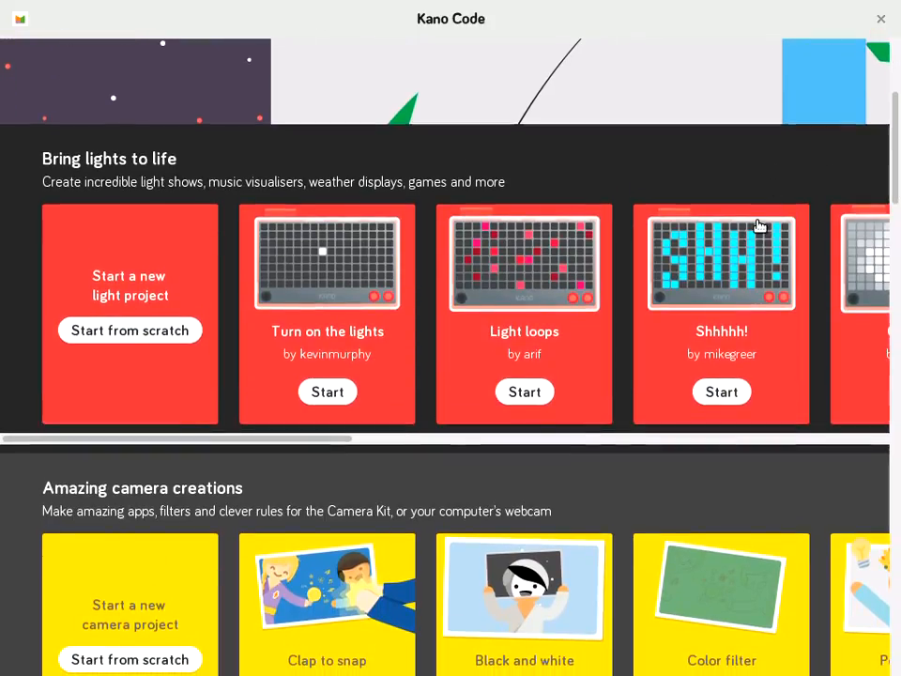
mouse_move(528, 282)
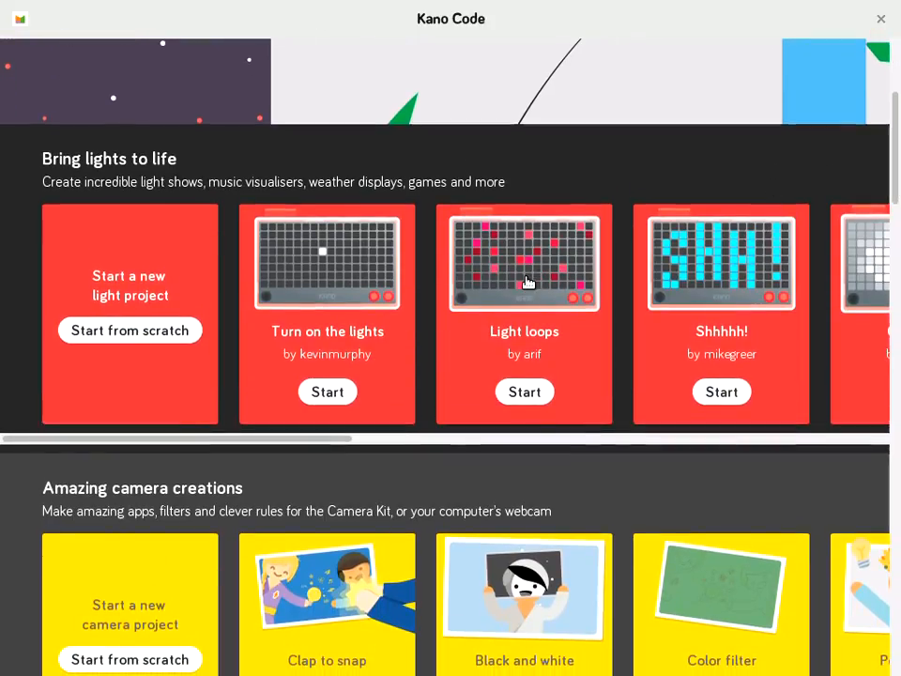
Start the Light loops challenge from its card to reach the Color Loops intro
left_click(524, 392)
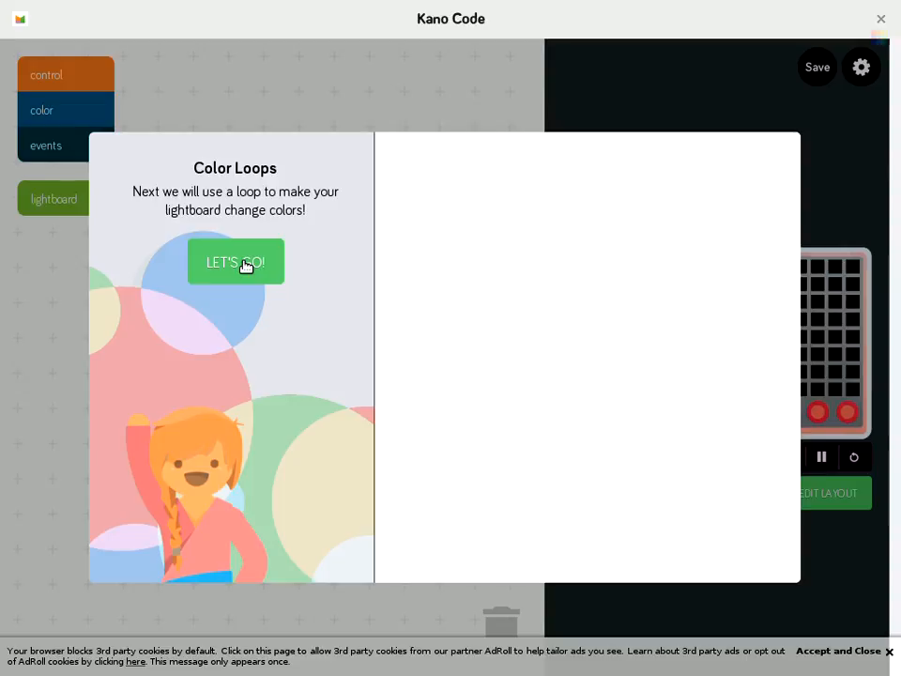
Enter the Color Loops coding workspace and browse the control blocks for a loop
left_click(235, 261)
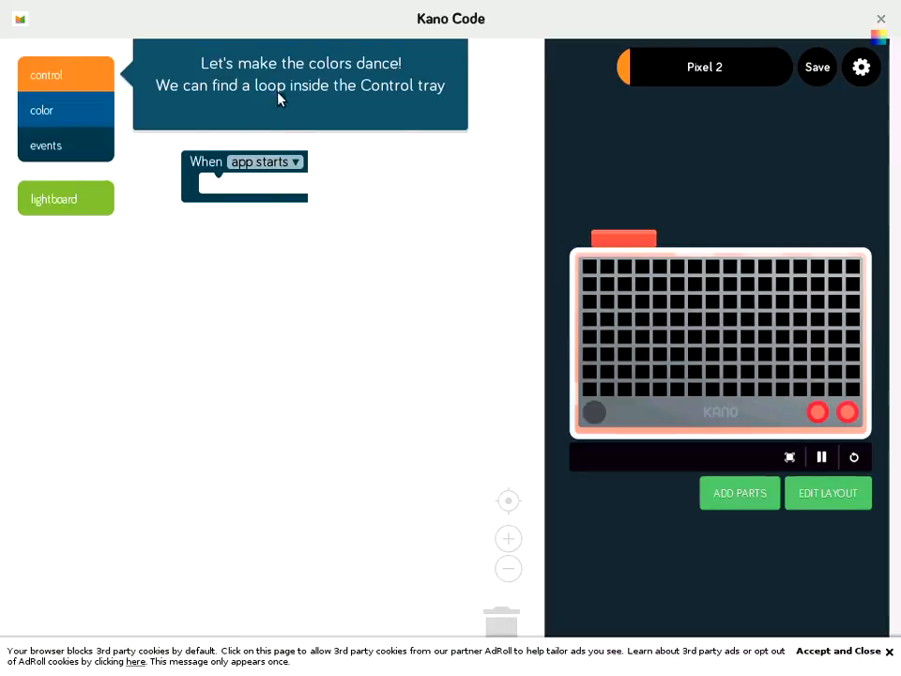
mouse_move(180, 124)
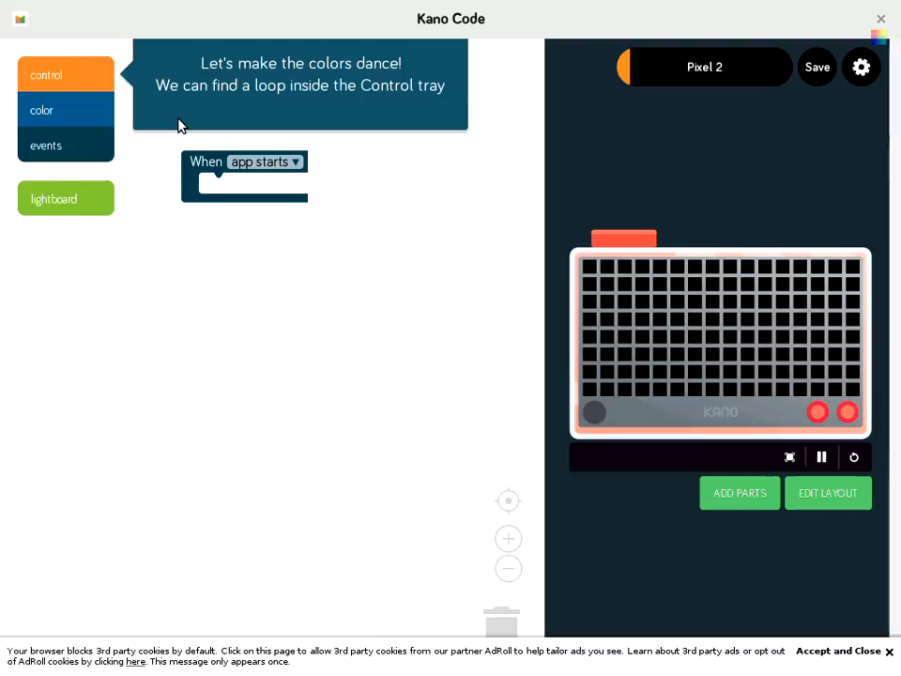
mouse_move(122, 91)
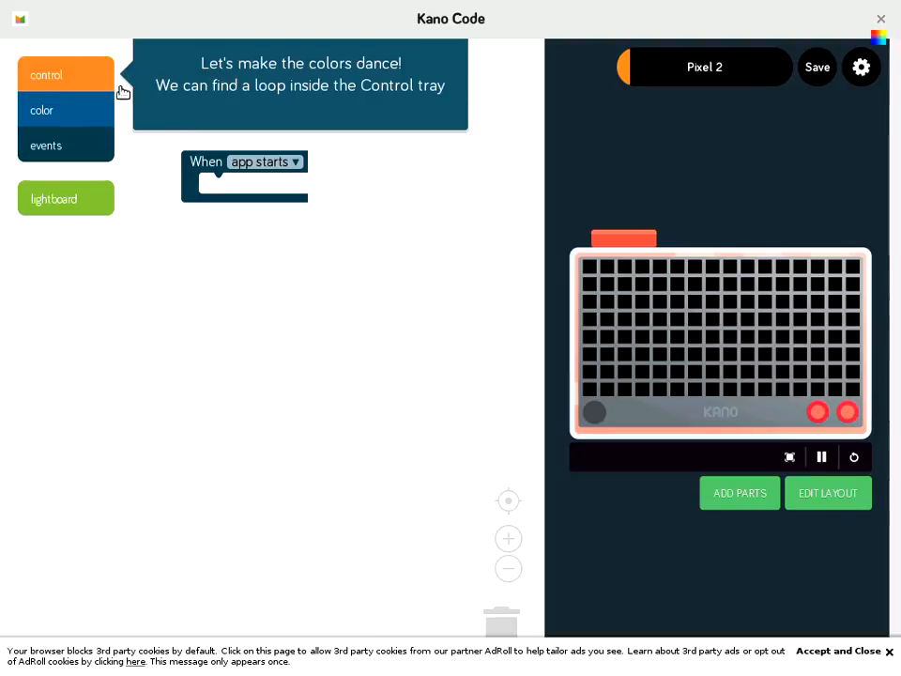
mouse_move(511, 159)
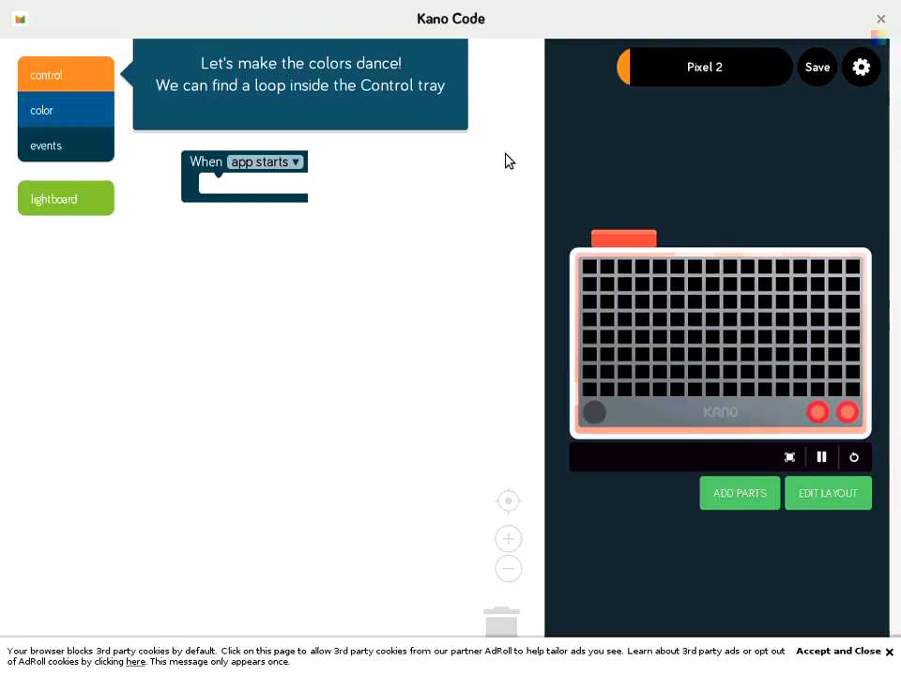
mouse_move(740, 174)
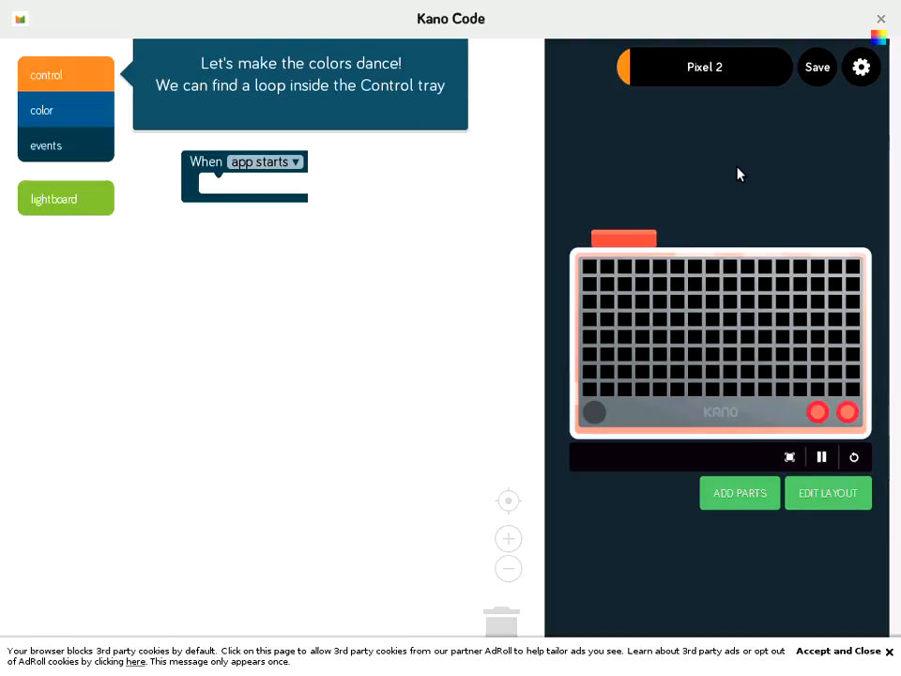
mouse_move(424, 248)
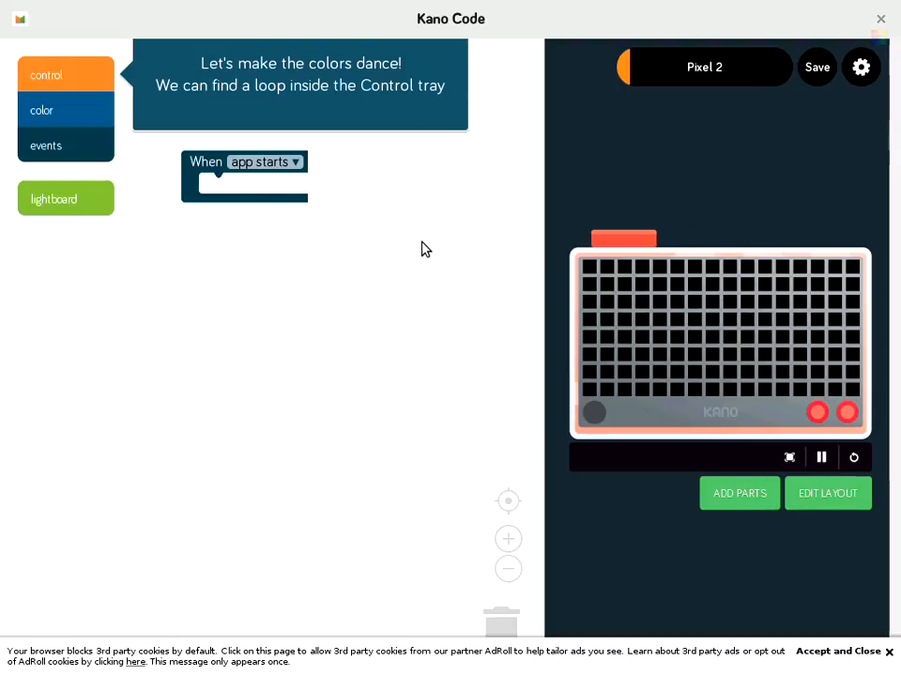
mouse_move(556, 171)
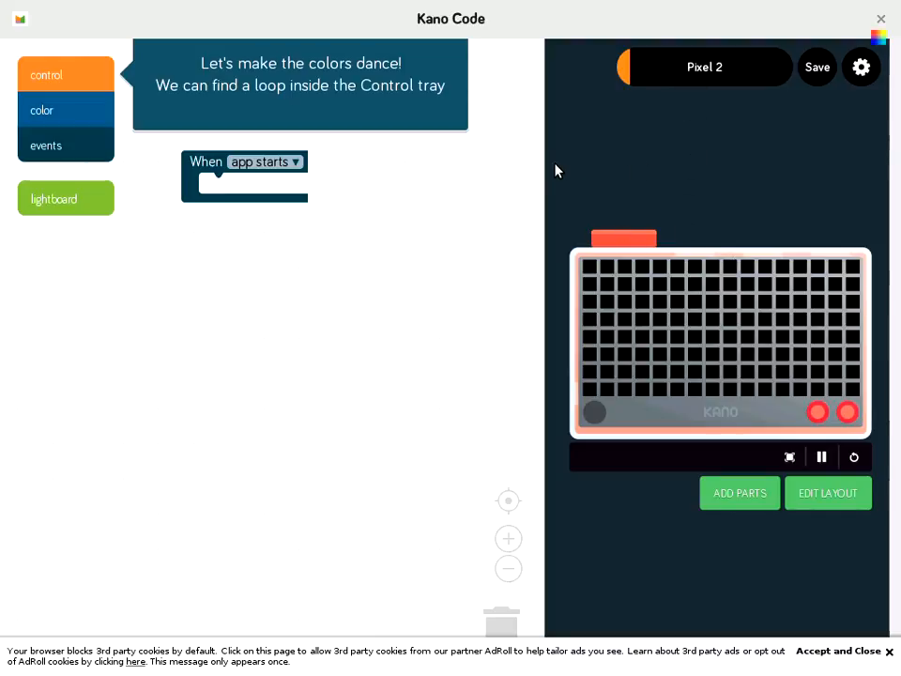
mouse_move(263, 120)
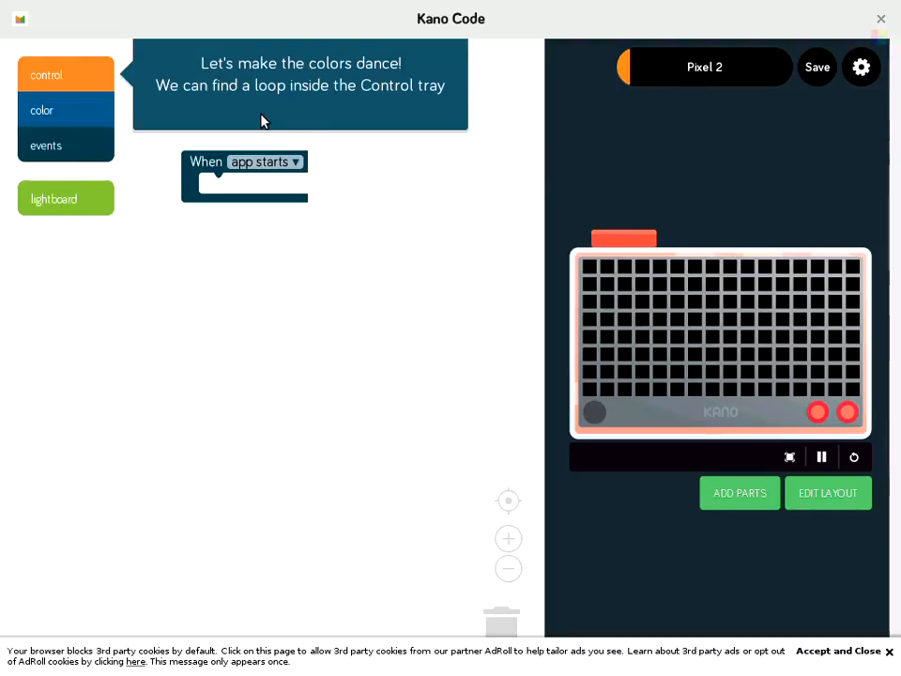
left_click(45, 75)
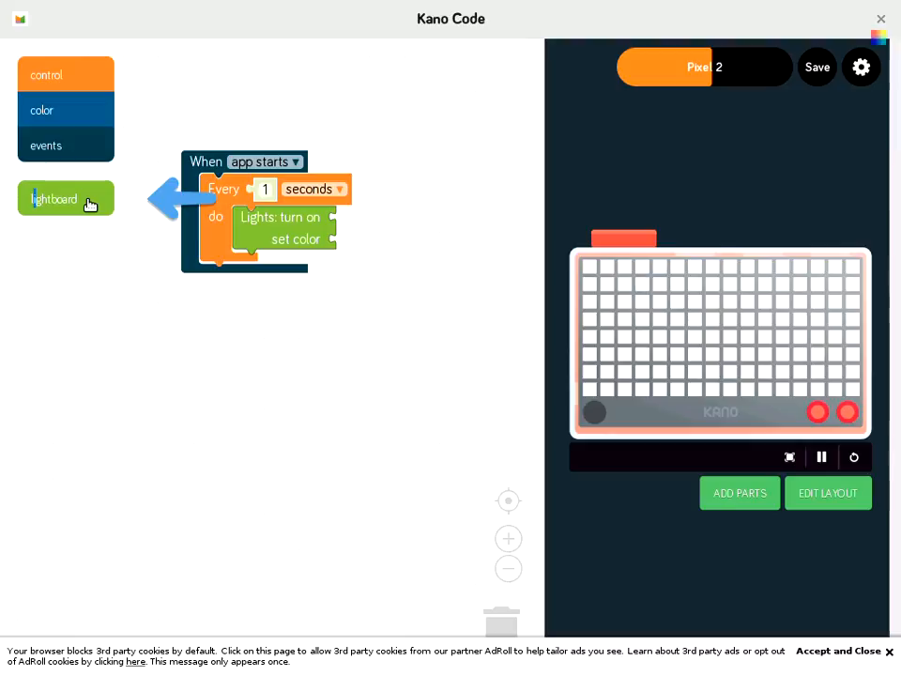
Attach 'all lights' to the Lights turn on block, then reach the color blocks for the set color step
left_click(52, 199)
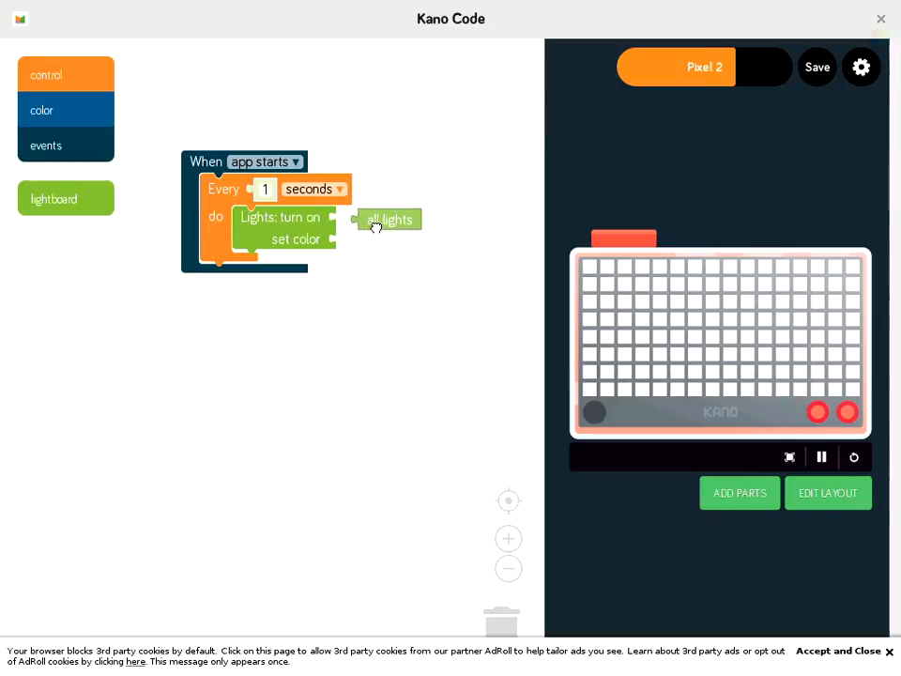
left_click_drag(387, 218, 357, 218)
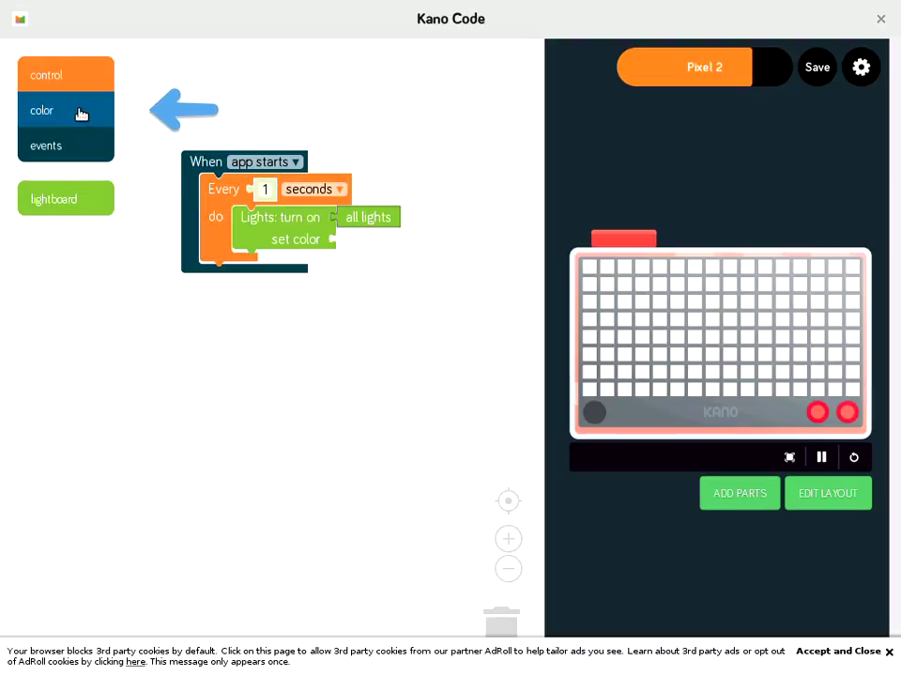
left_click(41, 109)
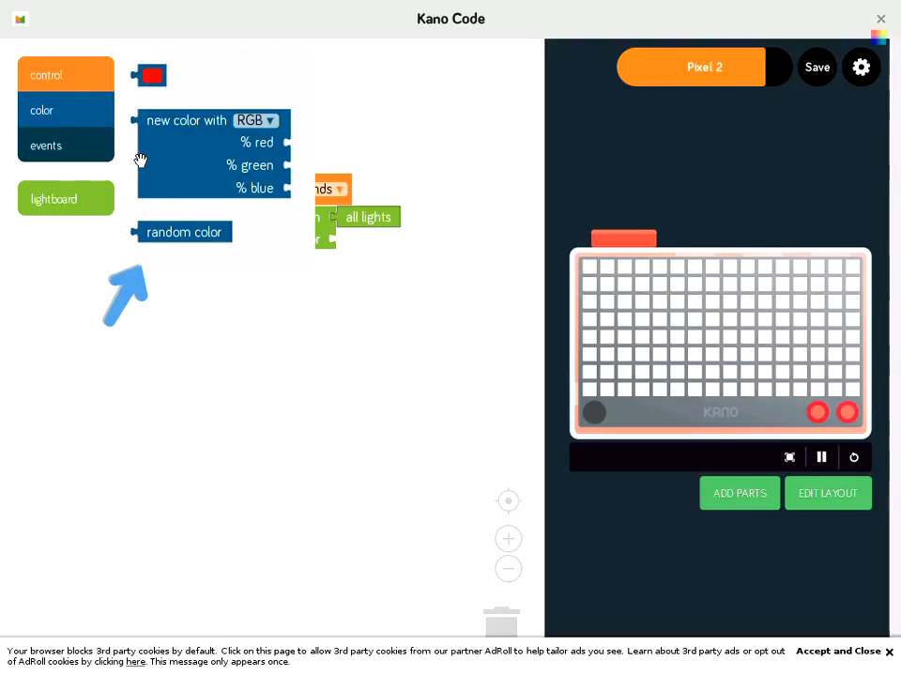